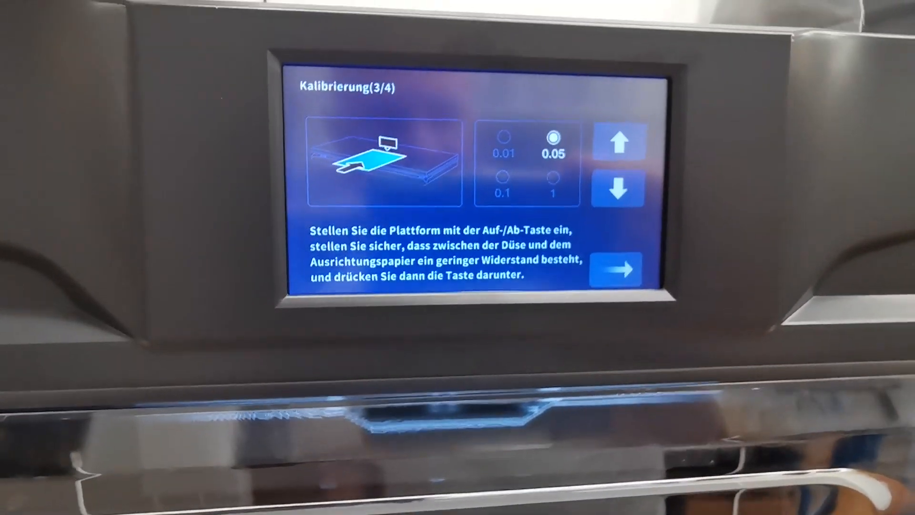
Step: Select the 0.05 step size on calibration step 3/4 of the bed leveling
{"action": "left_click", "coordinate": [616, 269]}
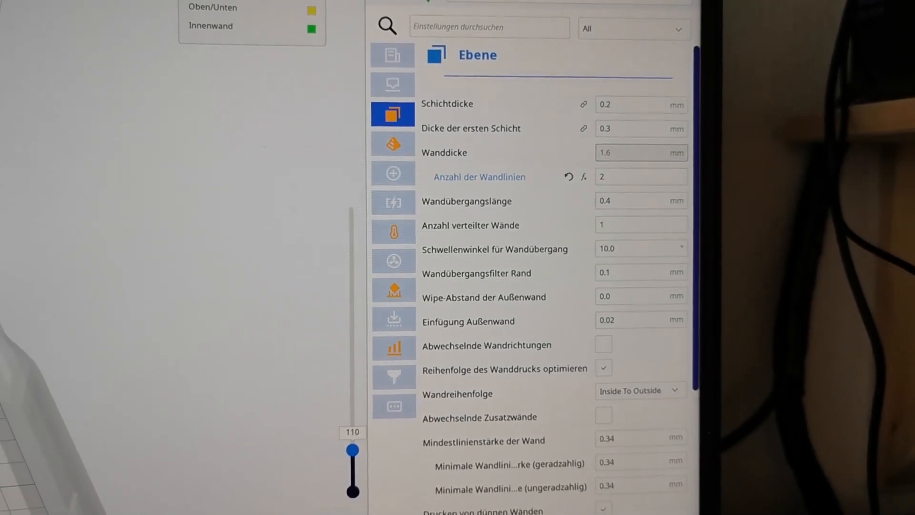
Step: Scroll the Ebene settings to reveal thin-wall printing, 0.09 mm minimum feature size and wall options
{"action": "scroll", "scroll_direction": "down", "scroll_amount": 3}
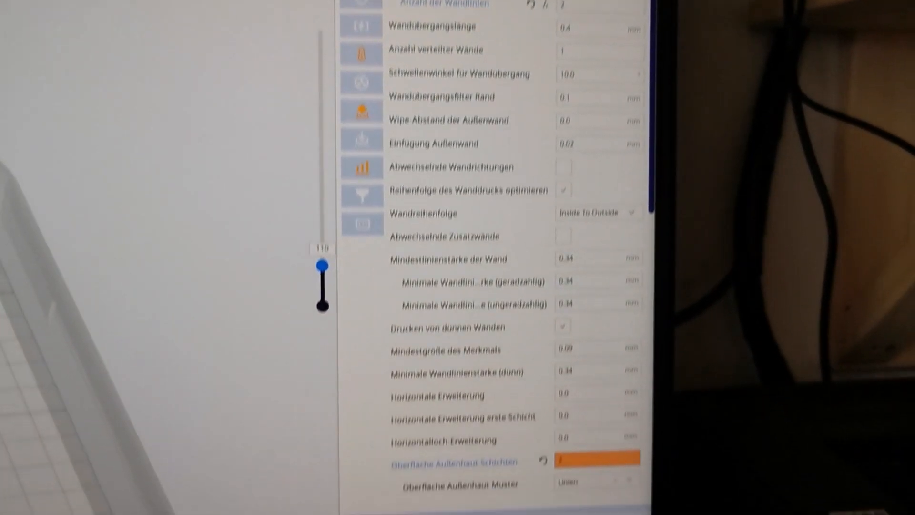